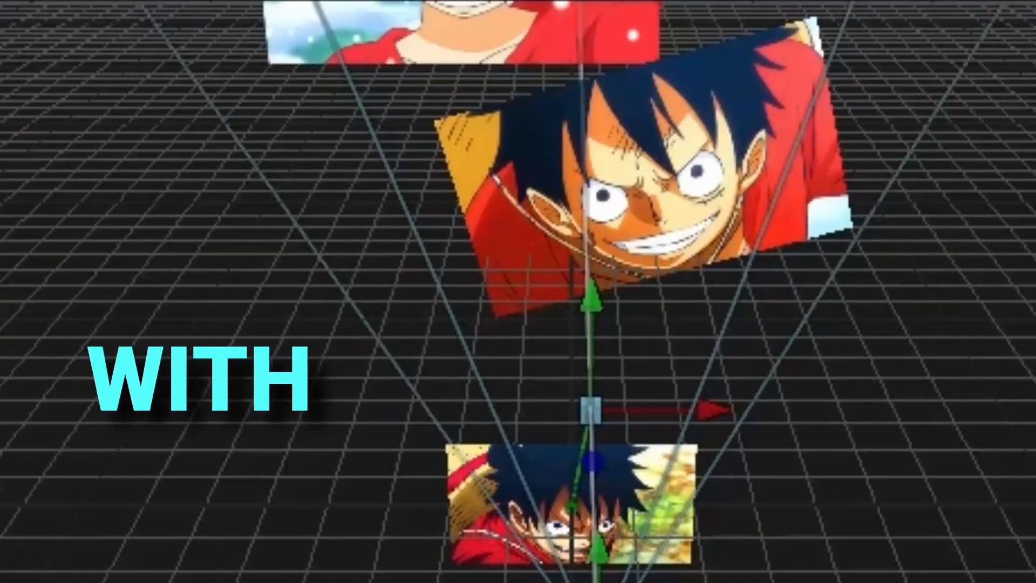
# - Place a Fusion Composition clip onto Video 1 of the edit timeline
pyautogui.click(420, 547)
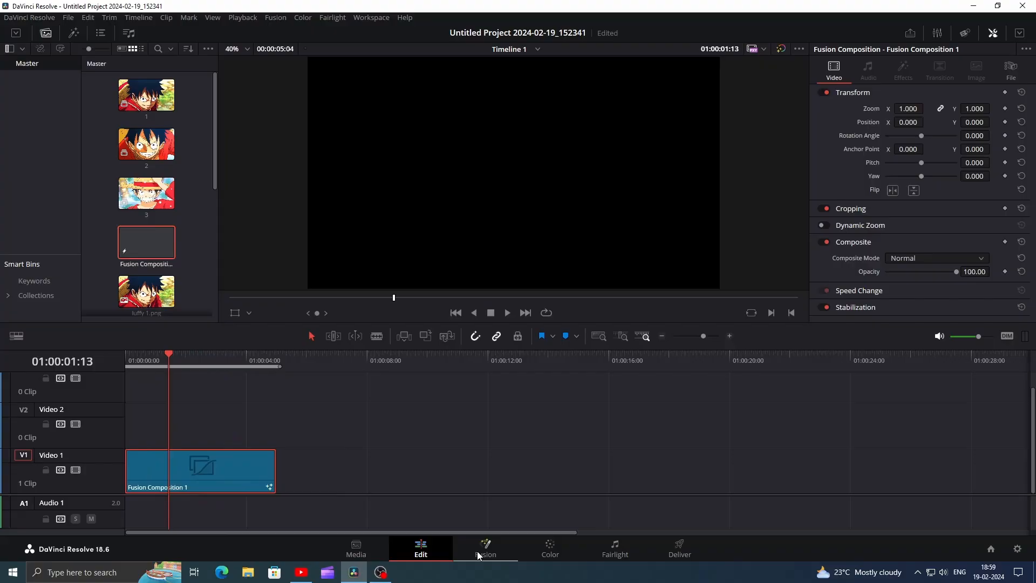
# - In Fusion, chain Luffy image 1 through ImagePlane3D, Merge3D and Renderer3D into MediaOut
pyautogui.click(485, 547)
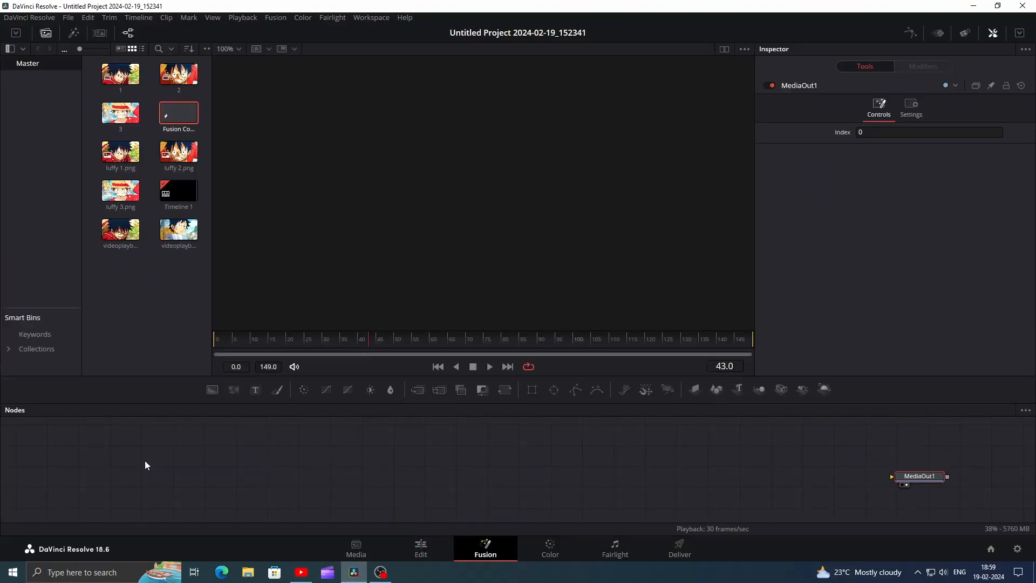
pyautogui.moveTo(120, 73); pyautogui.dragTo(223, 452)
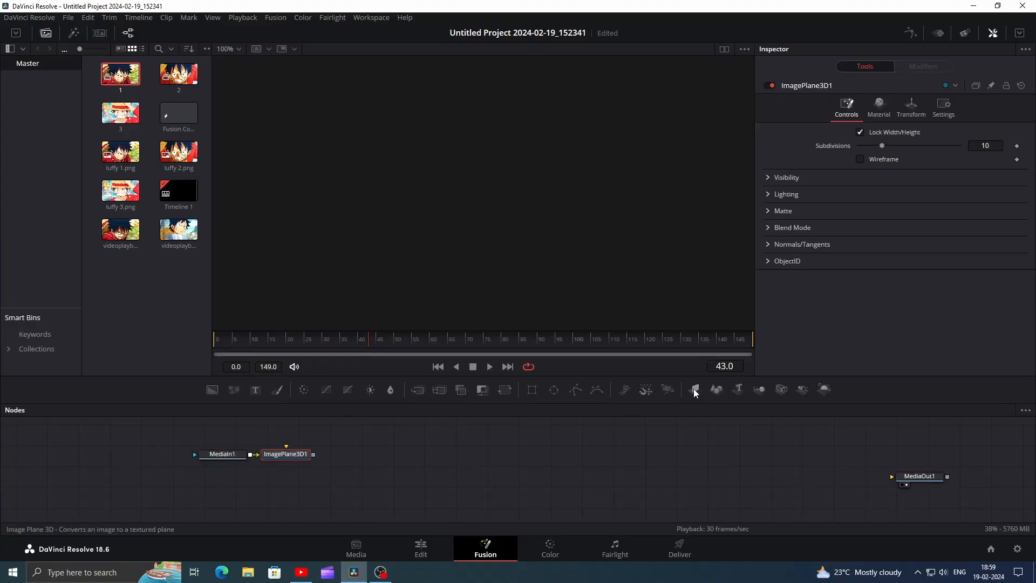
pyautogui.click(758, 389)
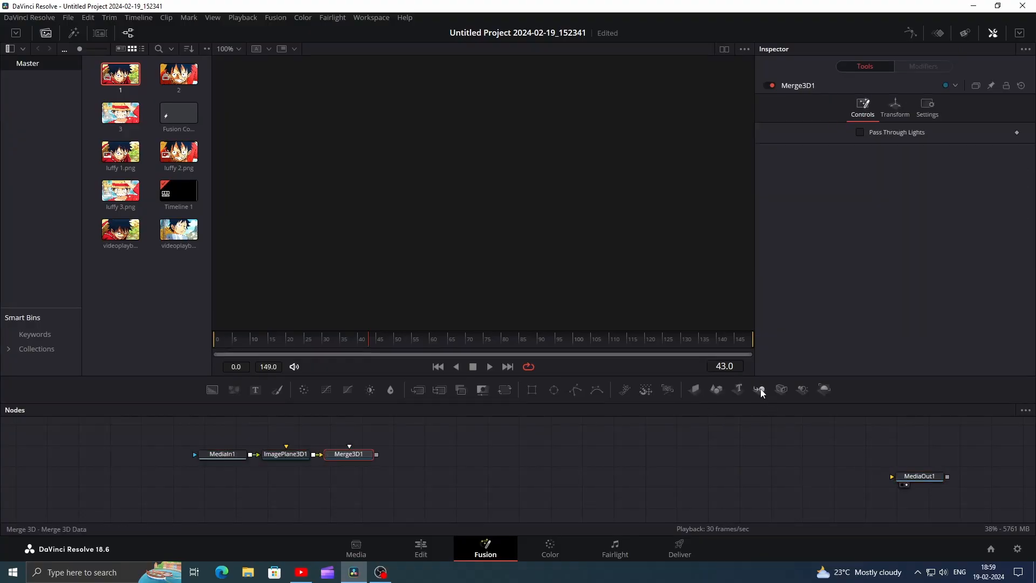
pyautogui.click(759, 390)
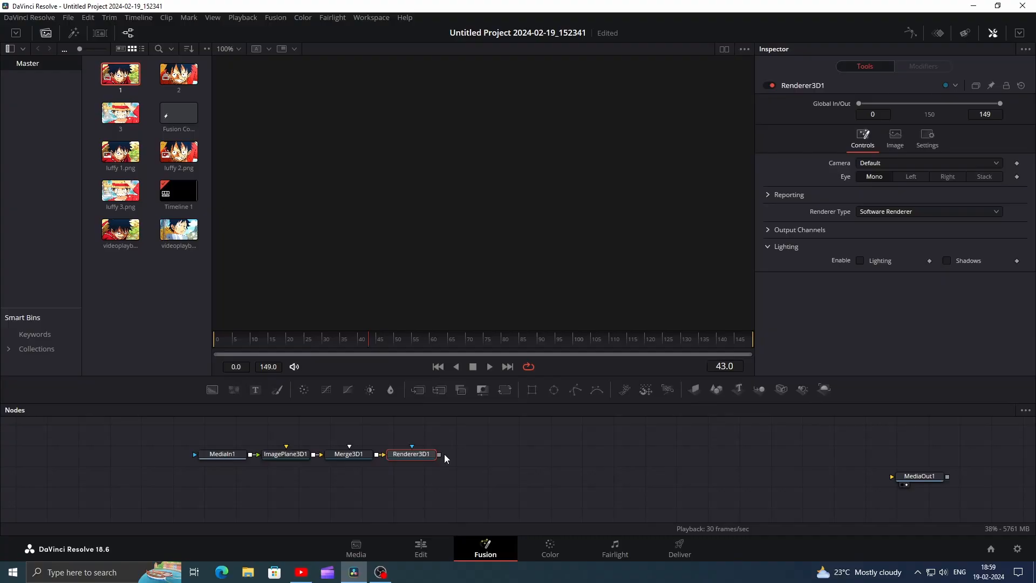
pyautogui.moveTo(439, 454); pyautogui.dragTo(905, 476)
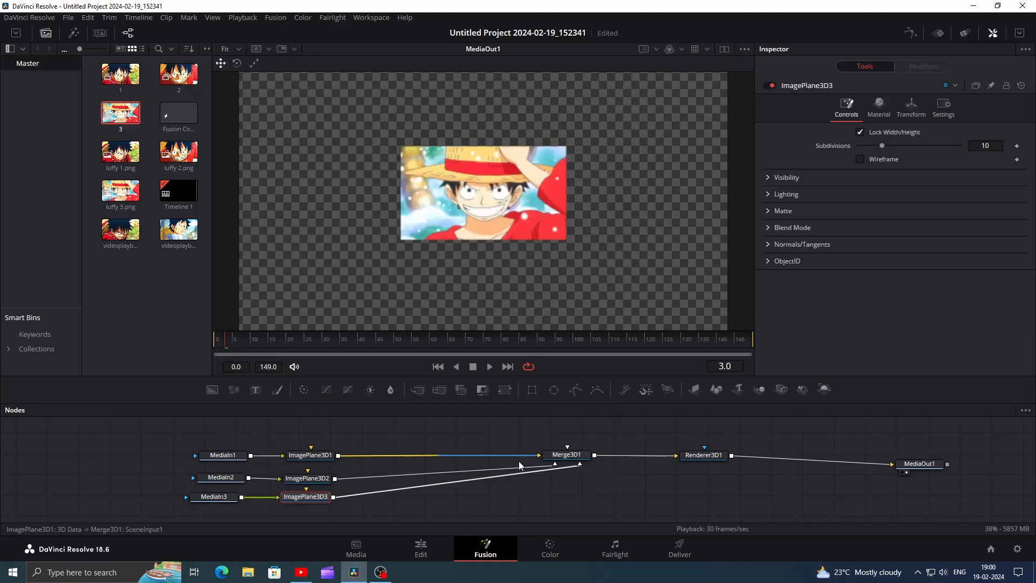
# - Push ImagePlane3D2 back to Translation Z -3 in the merge
pyautogui.click(222, 454)
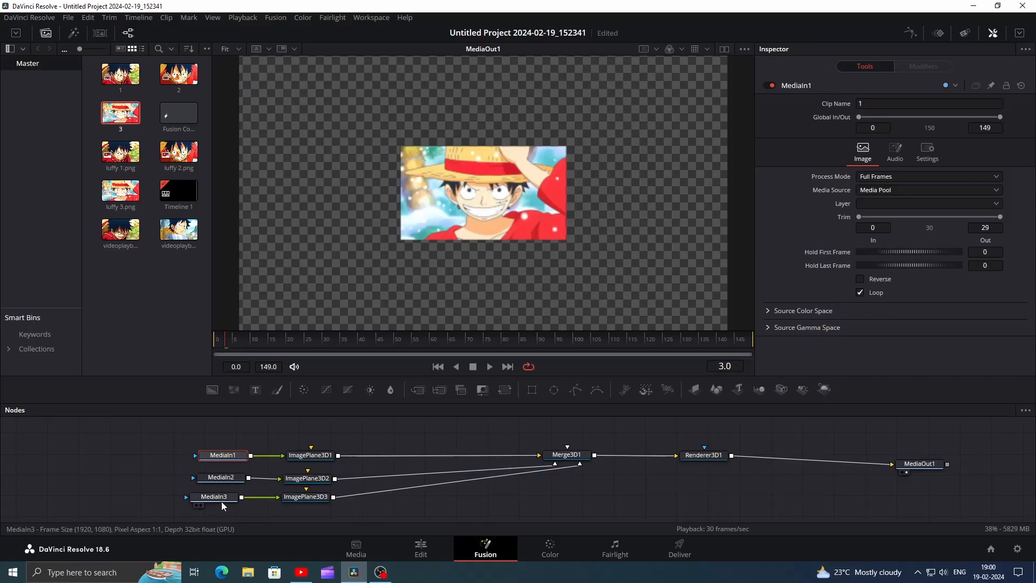
pyautogui.click(290, 479)
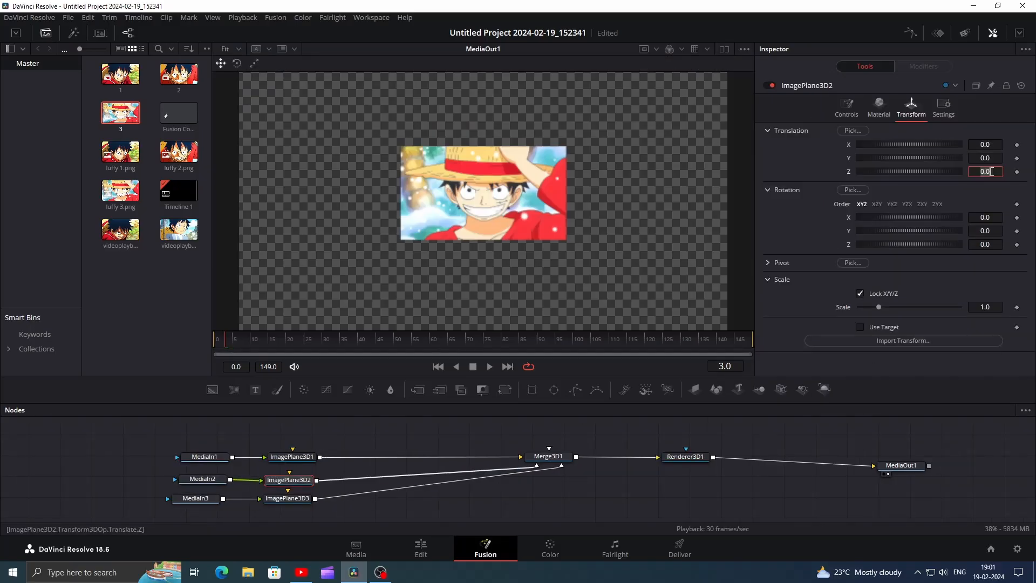
pyautogui.write('-3')
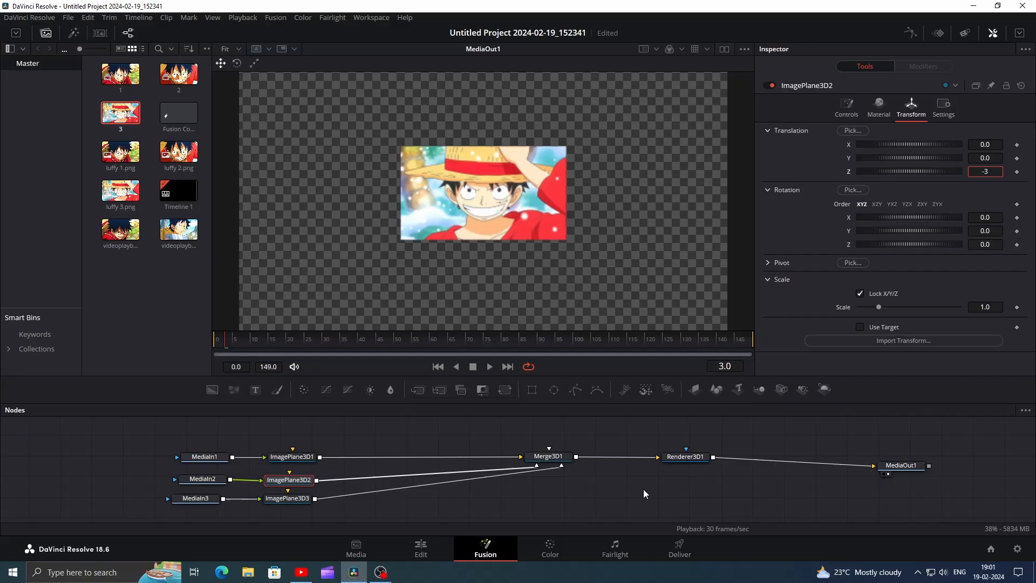
pyautogui.click(287, 498)
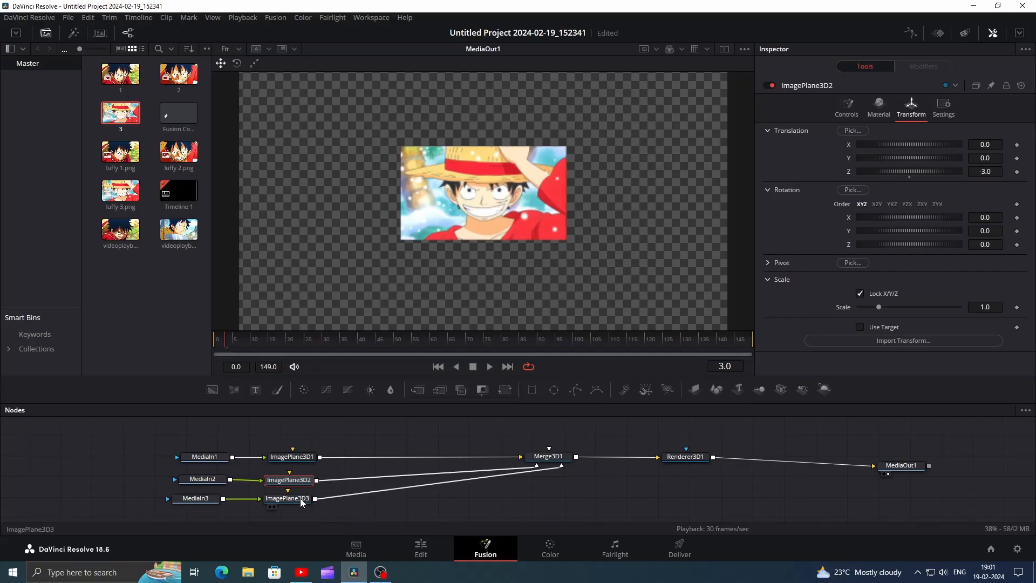
# - Push ImagePlane3D3 back to Translation Z -6
pyautogui.click(287, 496)
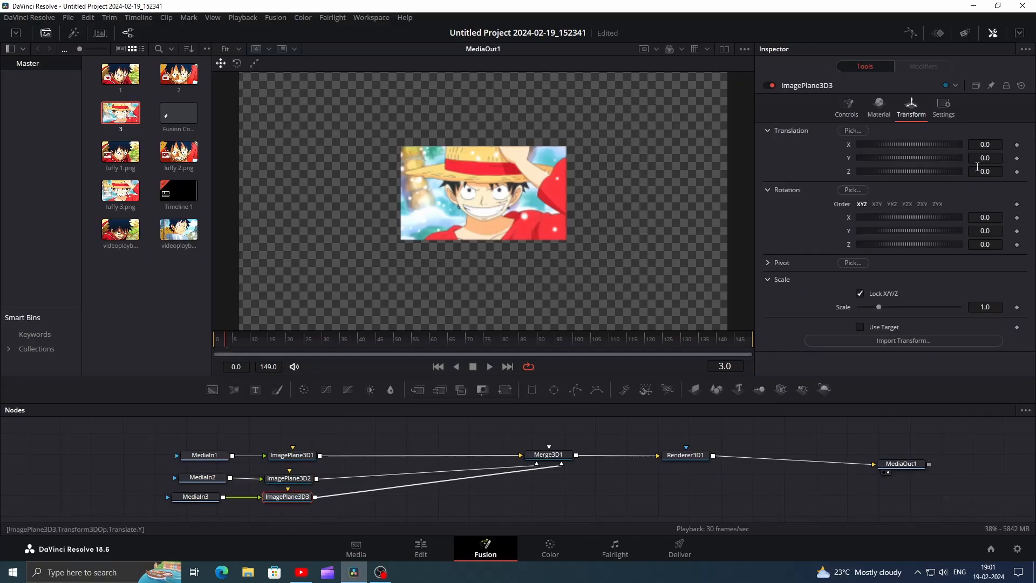
pyautogui.click(986, 172)
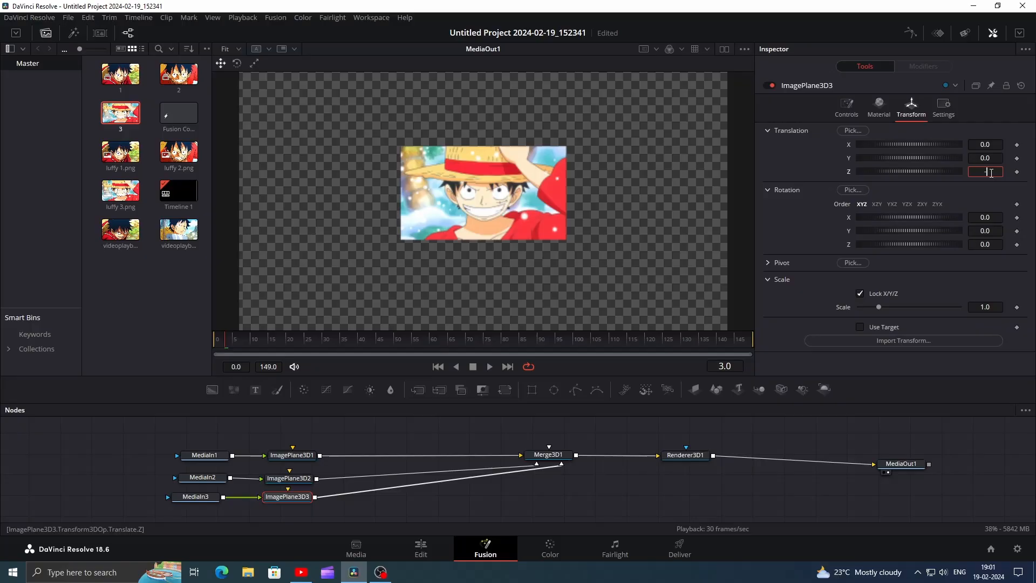
pyautogui.write('-6.0')
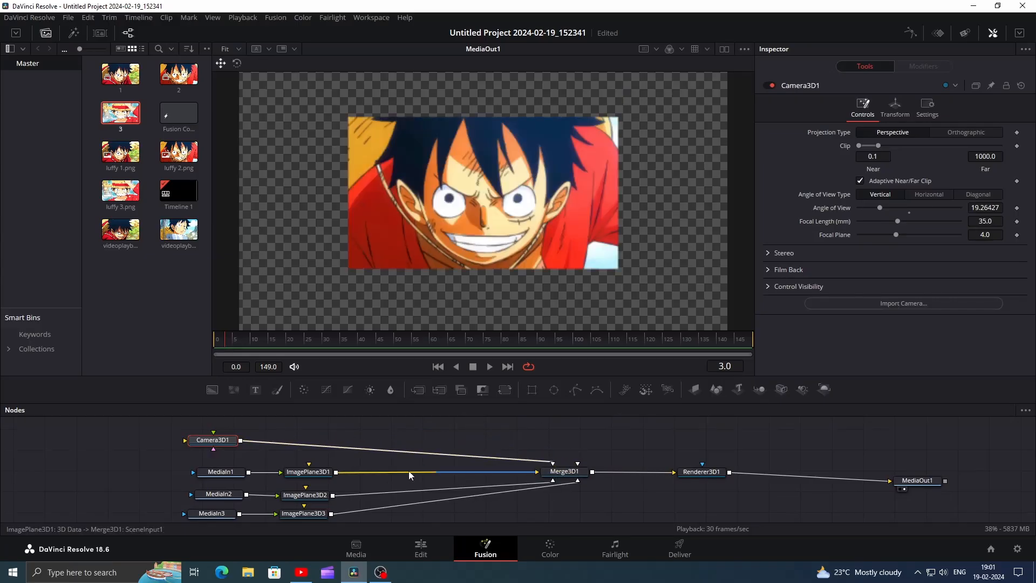
# - Set Camera3D1 Translation Z to 1.6, viewing Merge3D beside the render
pyautogui.click(894, 107)
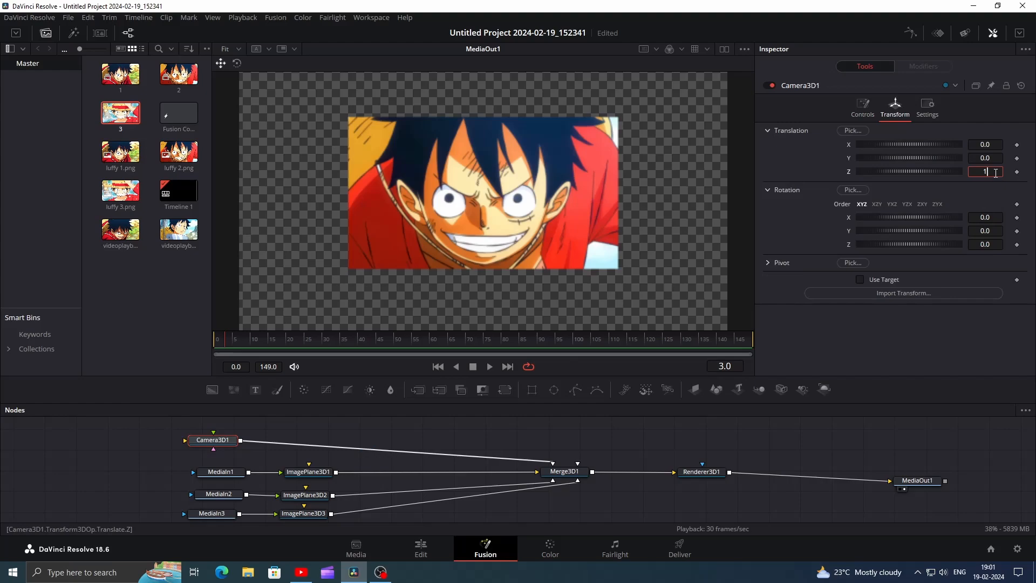
pyautogui.write('1.6')
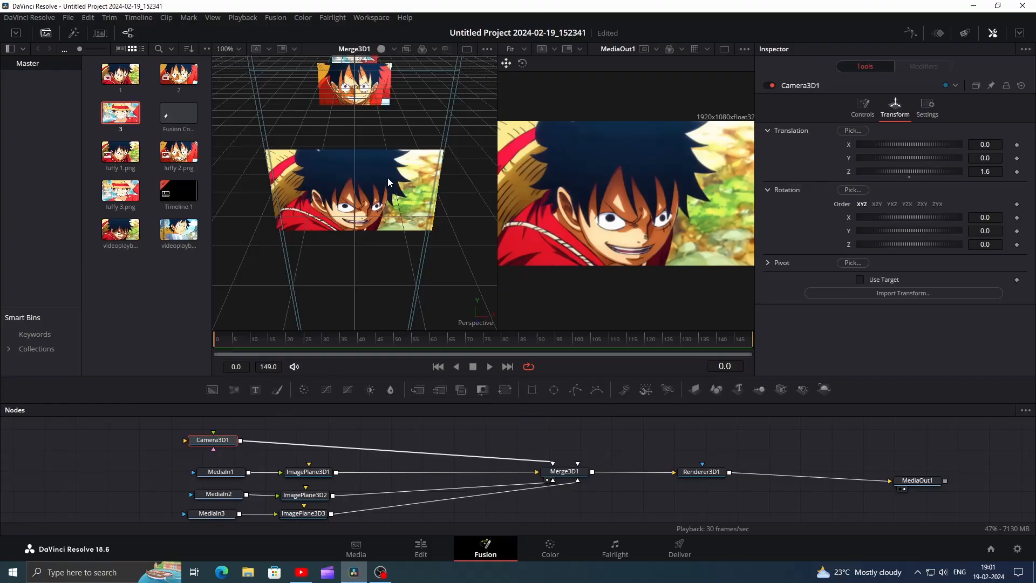
pyautogui.scroll(-3)
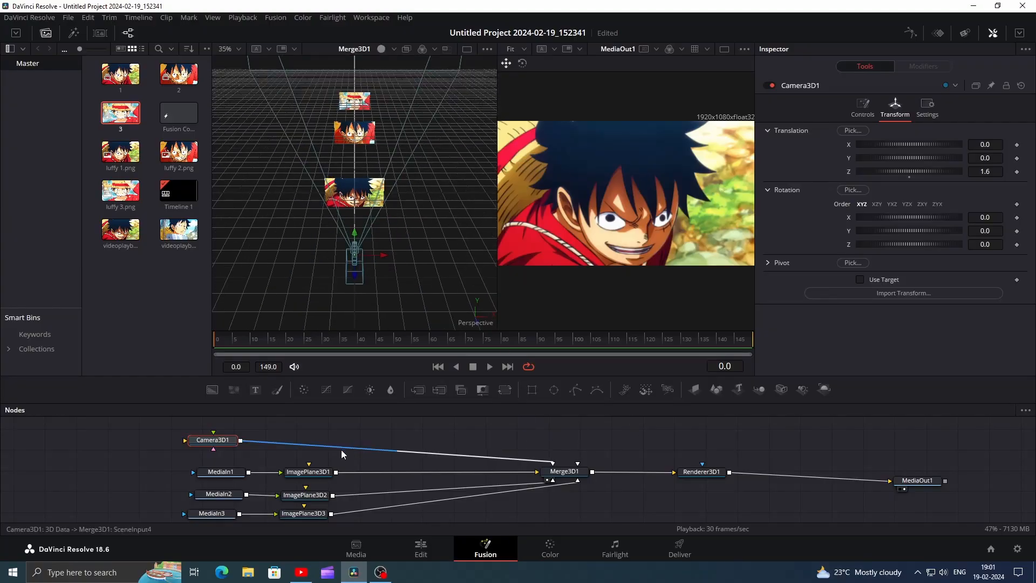
# - Lower ImagePlane3D1's material opacity to about 0.9
pyautogui.click(307, 472)
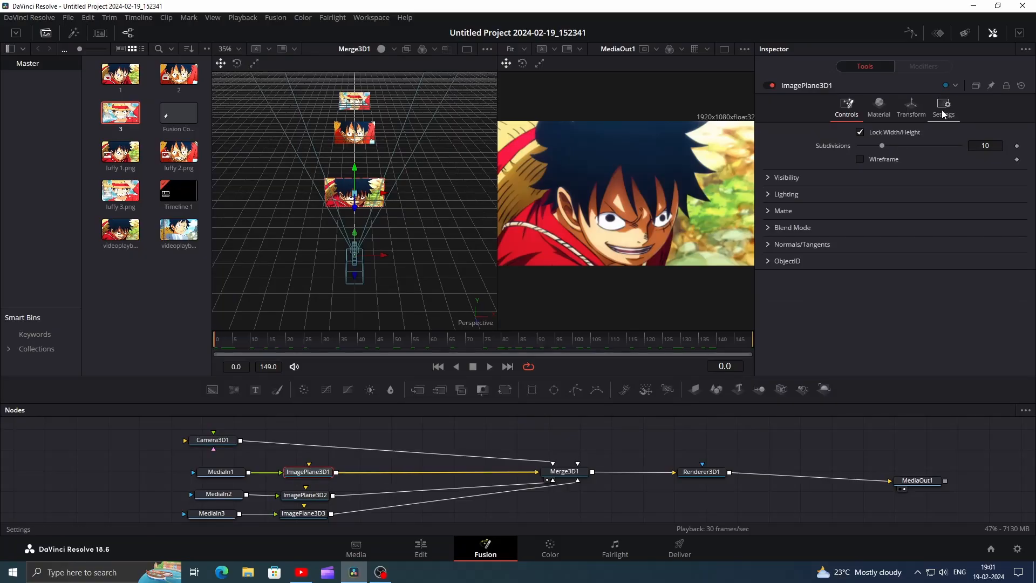
pyautogui.click(878, 106)
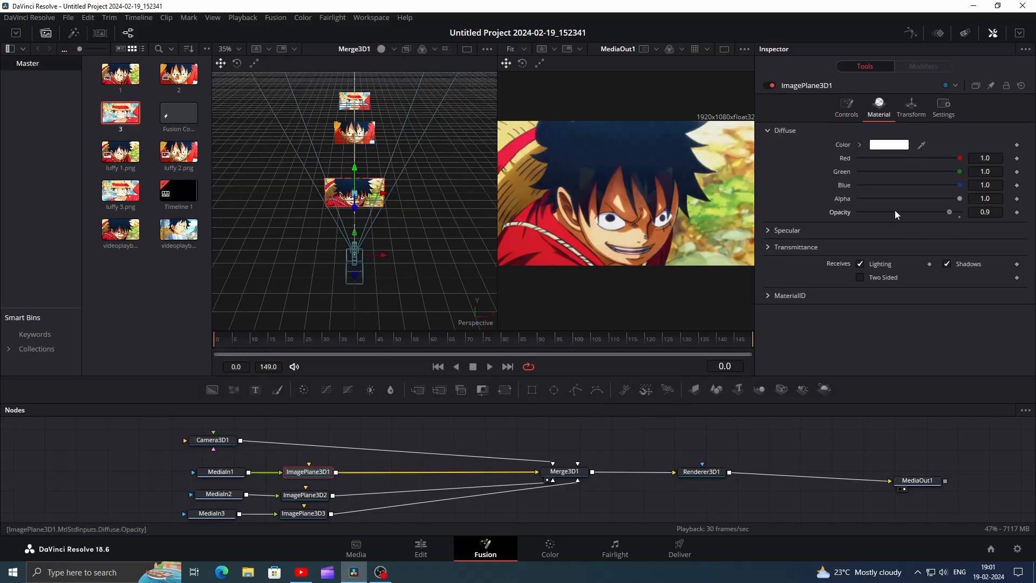
pyautogui.moveTo(952, 211); pyautogui.dragTo(878, 212)
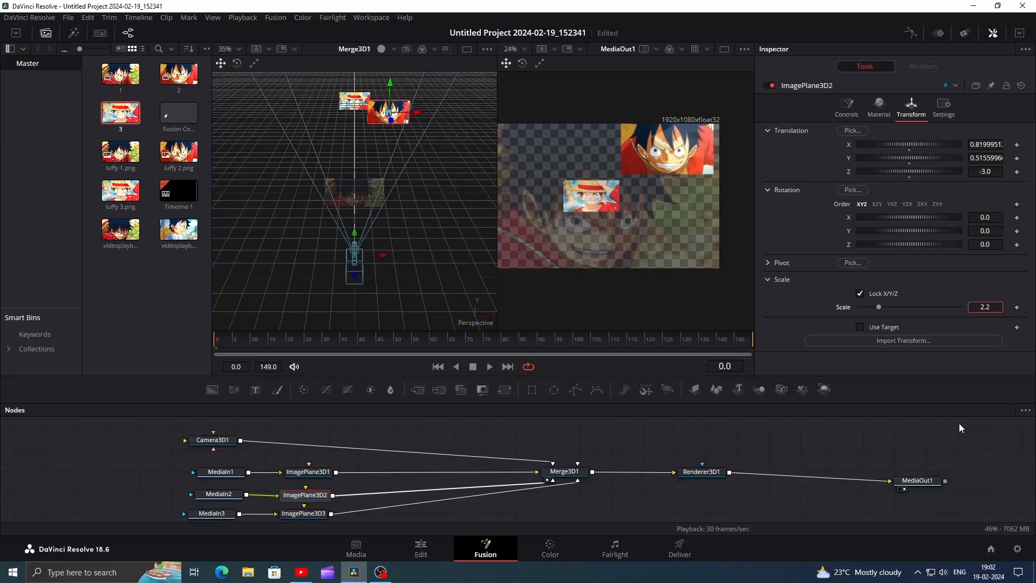
# - Scale ImagePlane3D2 to 2.2, shift it off-centre and rotate Z 15 degrees
pyautogui.moveTo(879, 307); pyautogui.dragTo(902, 306)
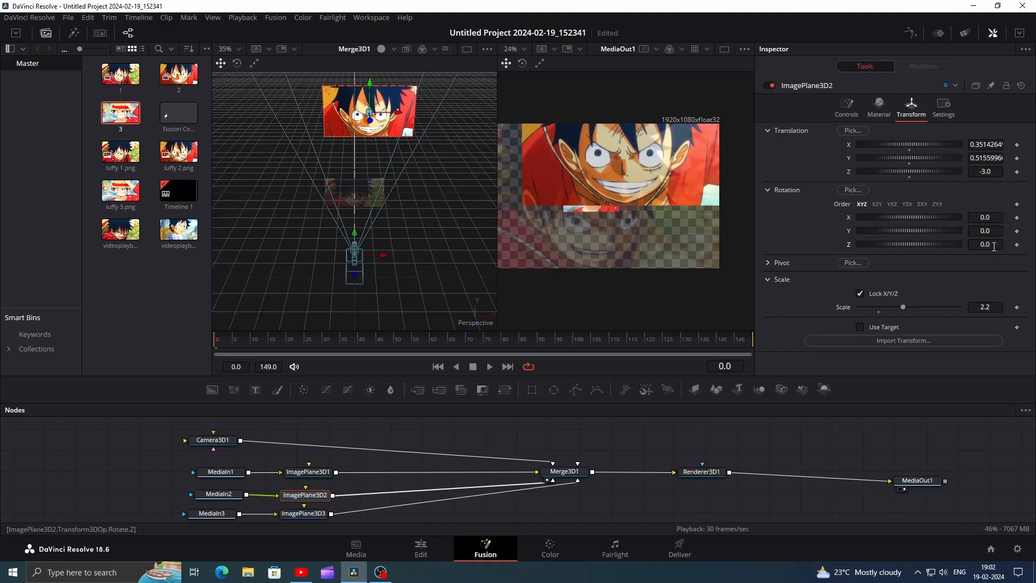
pyautogui.write('15.0')
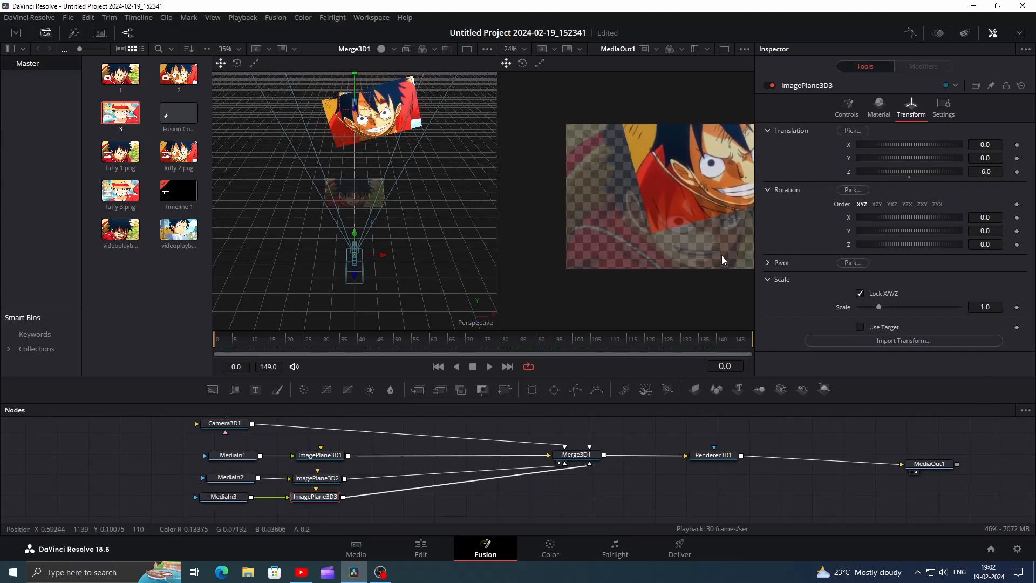
pyautogui.moveTo(878, 306); pyautogui.dragTo(919, 307)
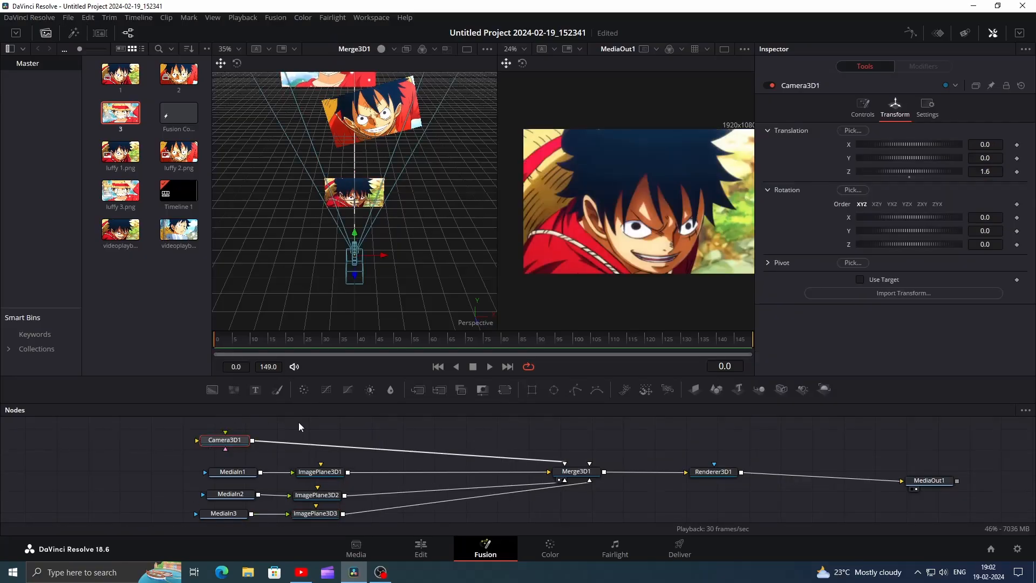
# - Insert two Transform3D nodes after Camera3D1 and keyframe the first's Translation at frame 10
pyautogui.write('3')
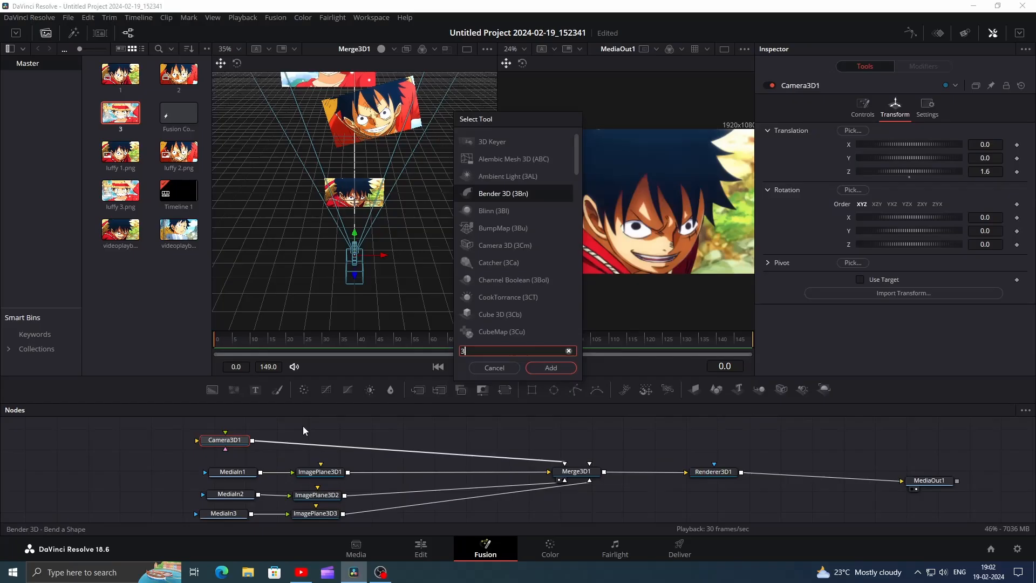
pyautogui.write('xf')
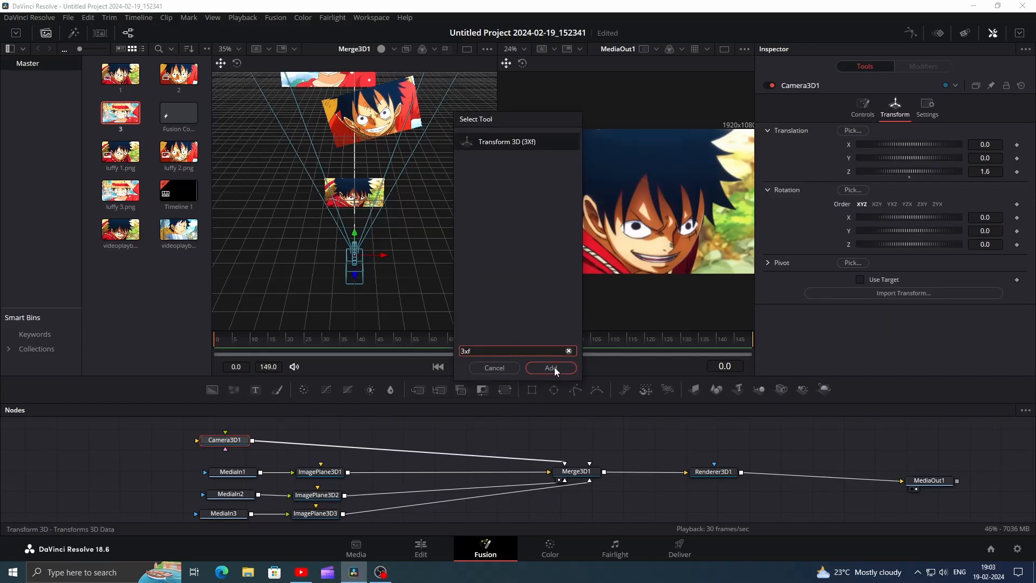
pyautogui.click(551, 368)
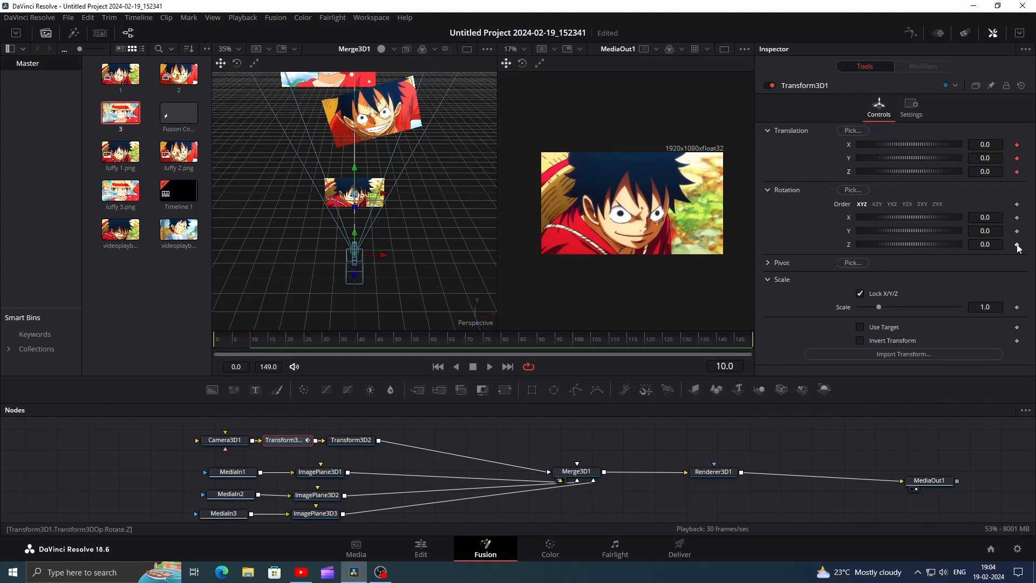
# - At frame 30 set Transform3D1 to Z -3.0, X 0.529, Y 0.646, Rotation Z 15
pyautogui.click(302, 338)
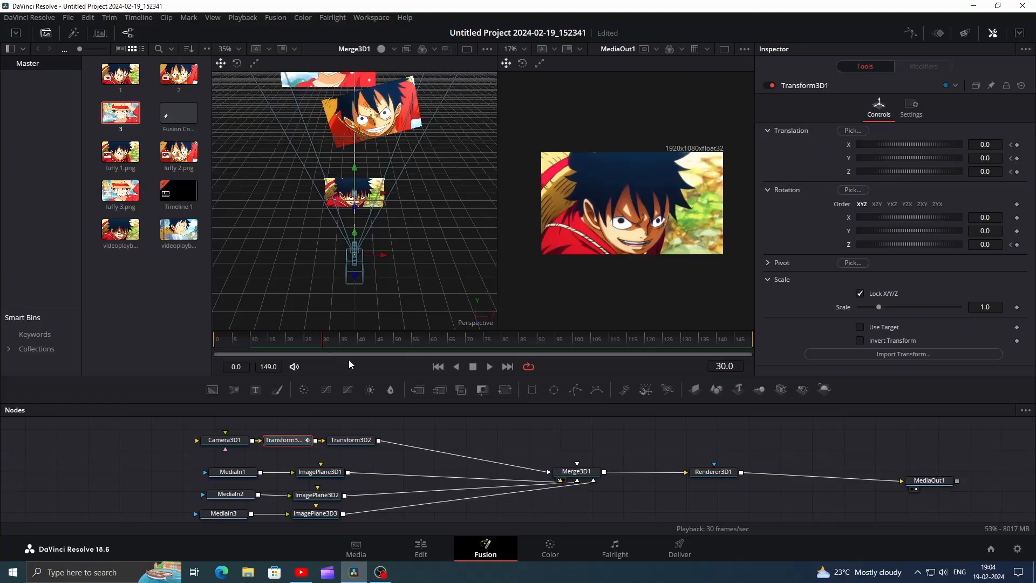
pyautogui.click(984, 170)
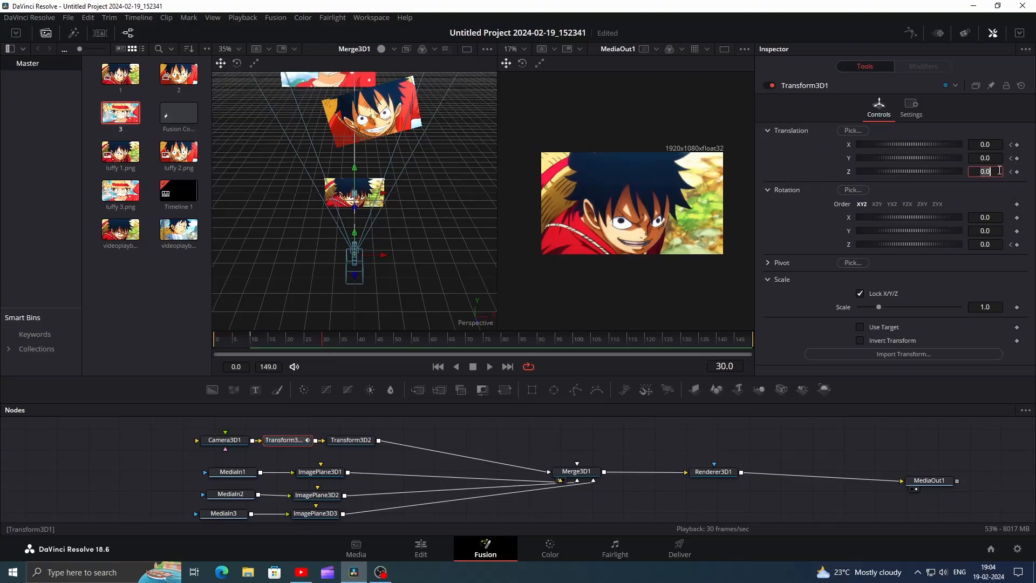
pyautogui.write('-3.0')
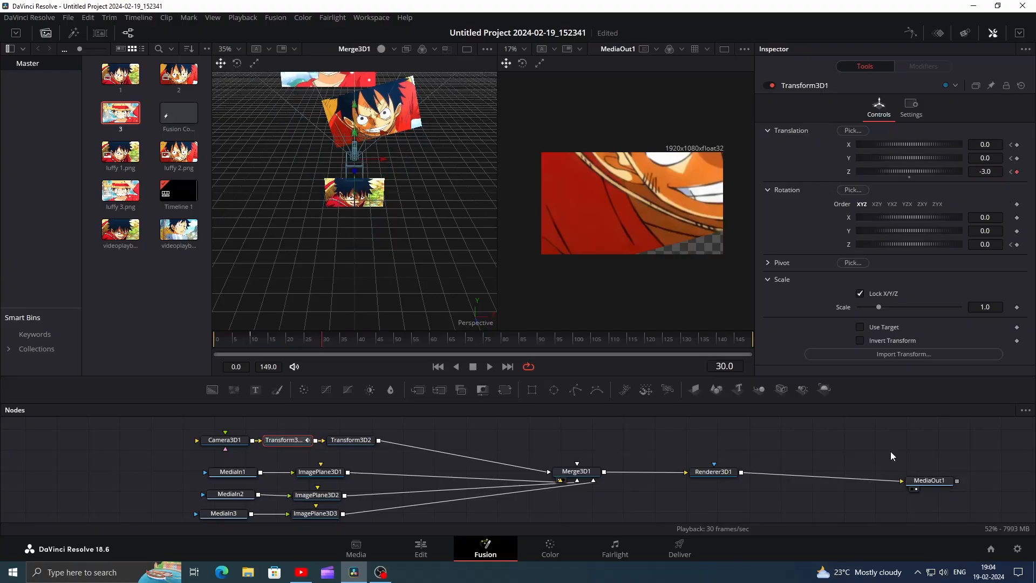
pyautogui.click(984, 243)
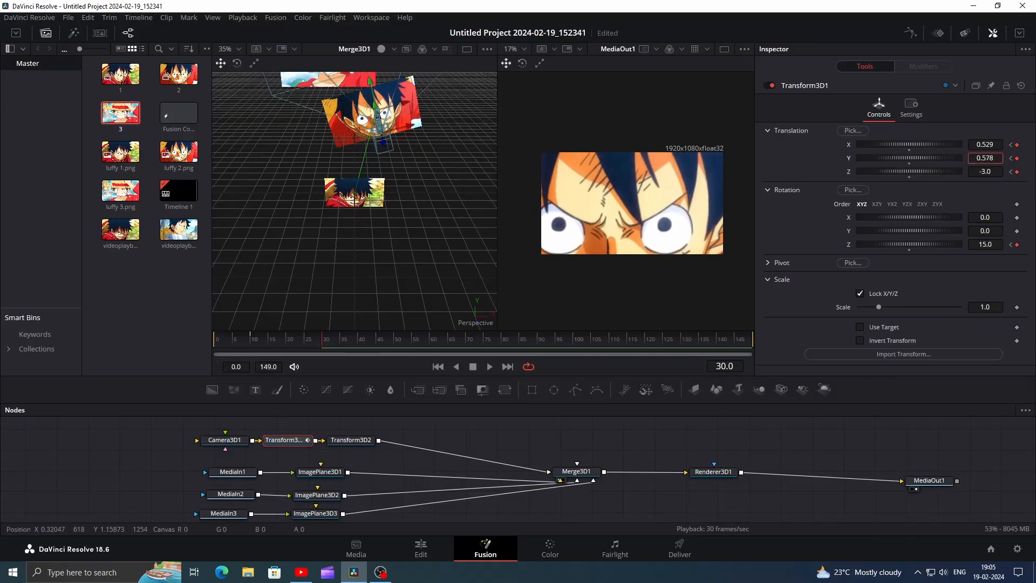
pyautogui.write('0.646')
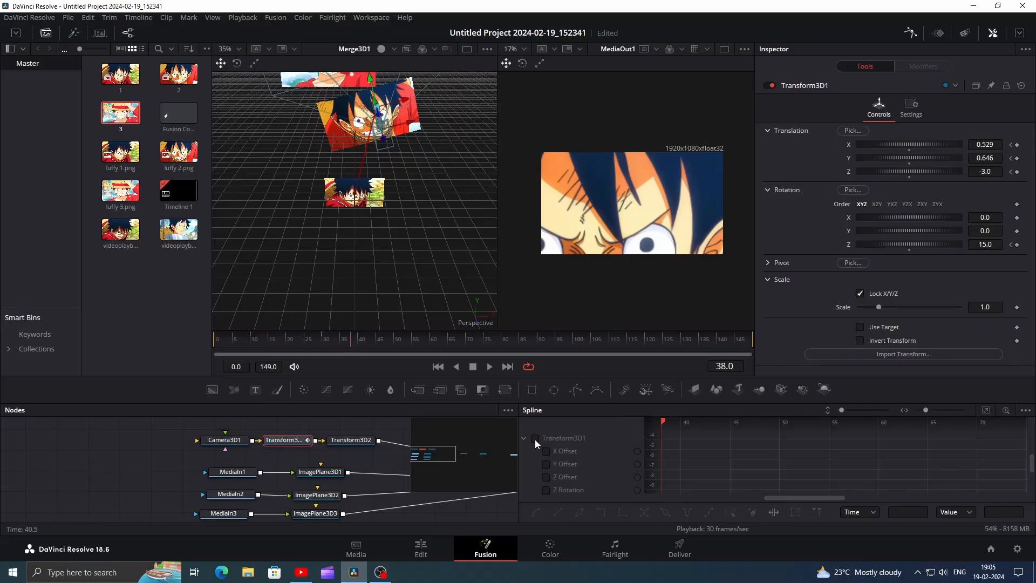
# - In the Spline editor give Transform3D1's keyframes an Ease In of 70, then return to frame 0
pyautogui.click(534, 437)
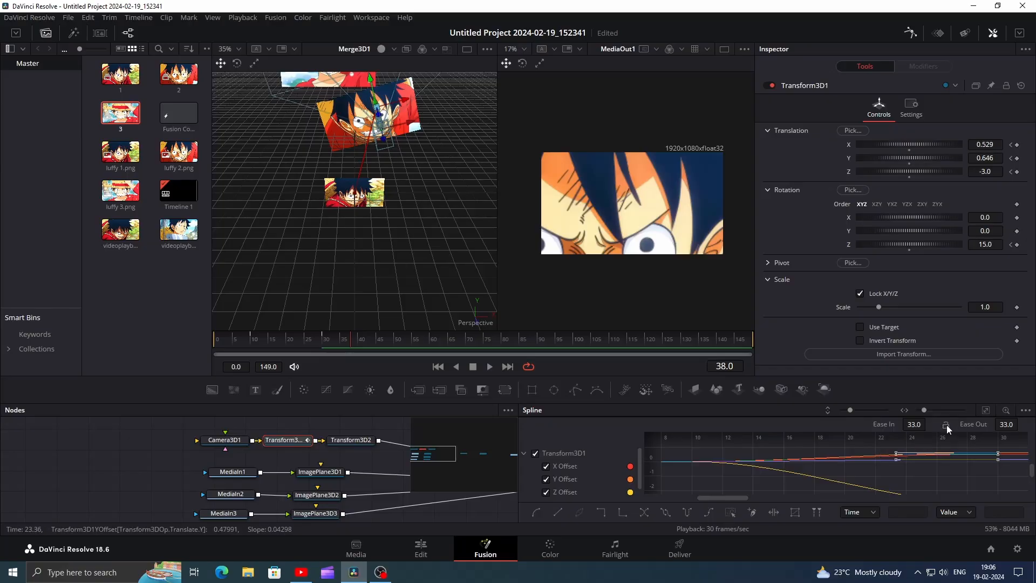
pyautogui.click(914, 424)
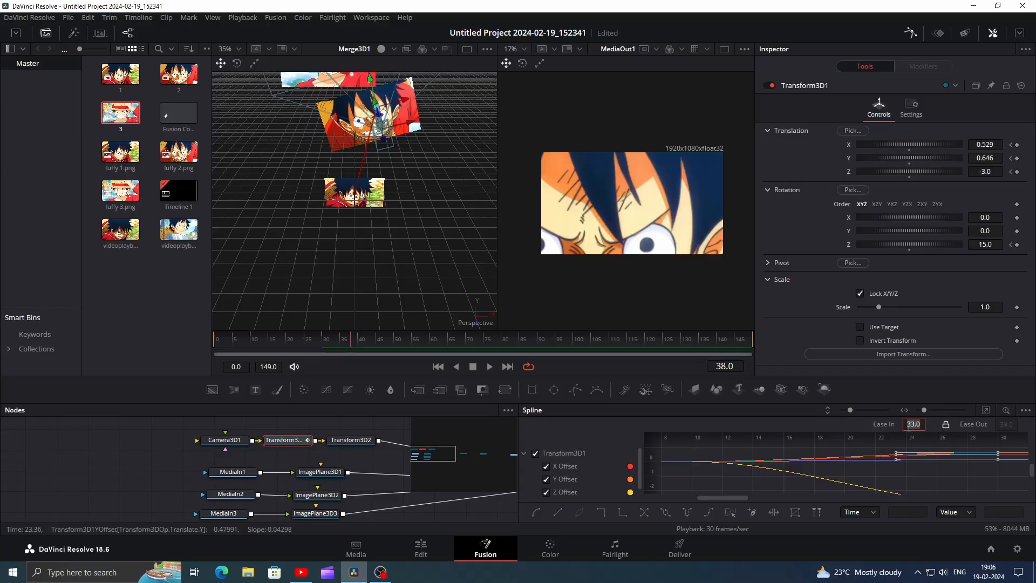
pyautogui.write('70.0')
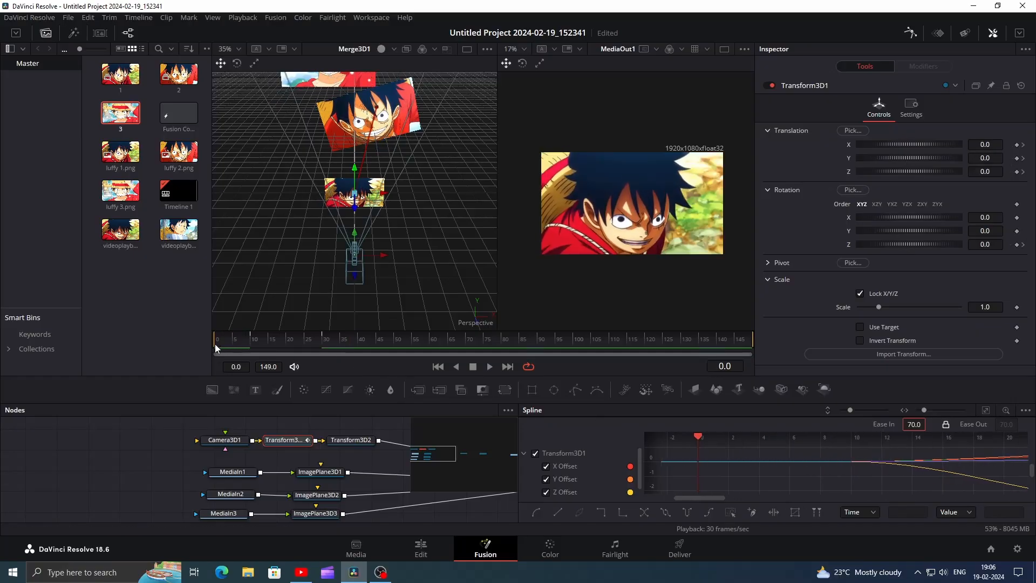
pyautogui.click(316, 494)
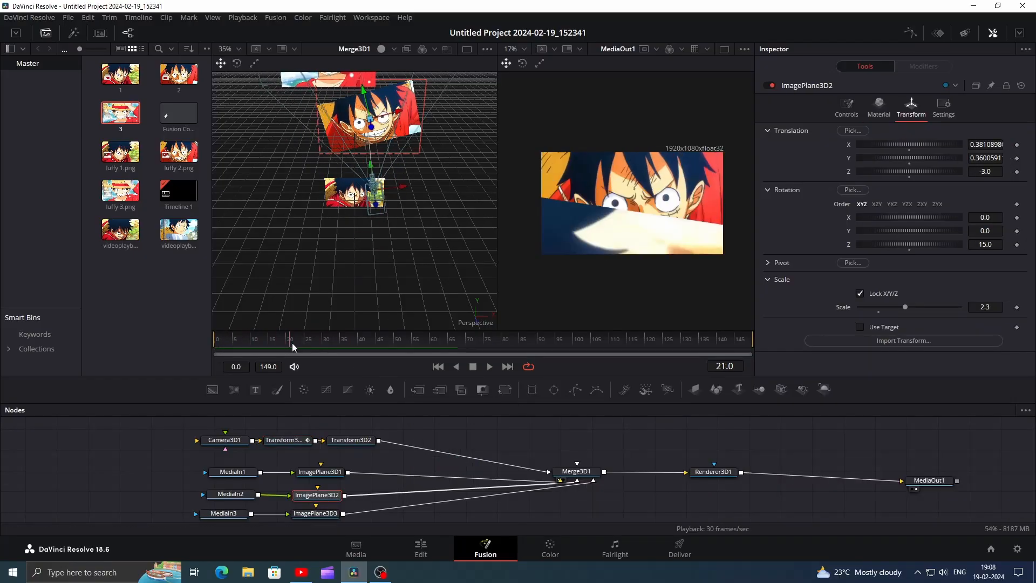
# - At frame 25 keyframe Transform3D2's Translation and Rotation Z
pyautogui.click(305, 338)
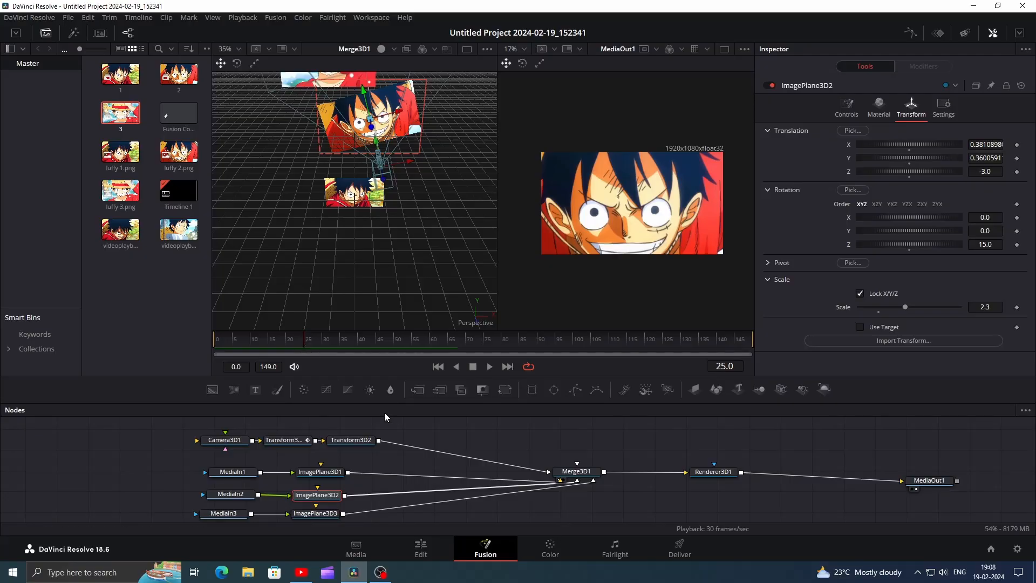
pyautogui.click(351, 440)
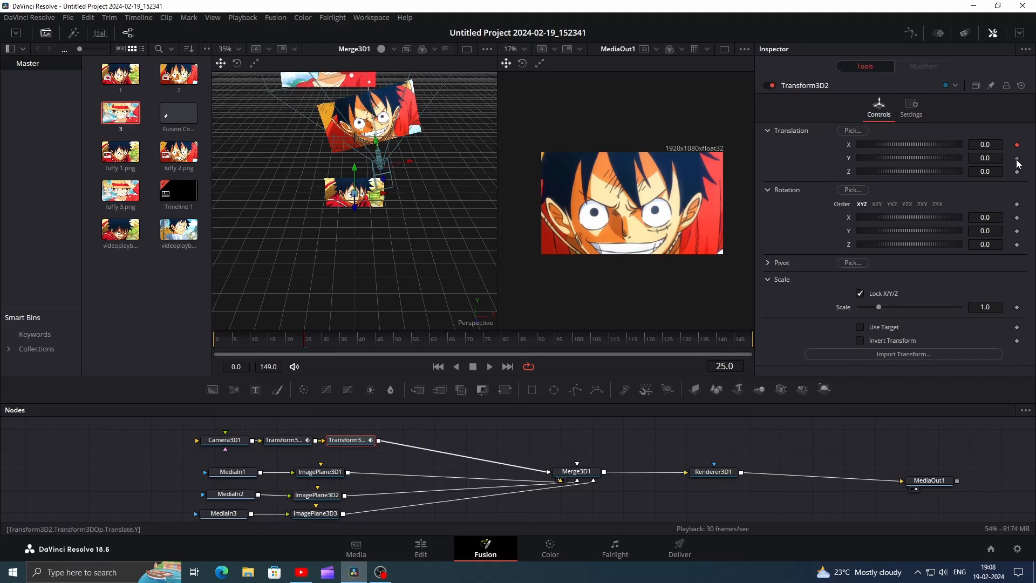
pyautogui.click(1017, 245)
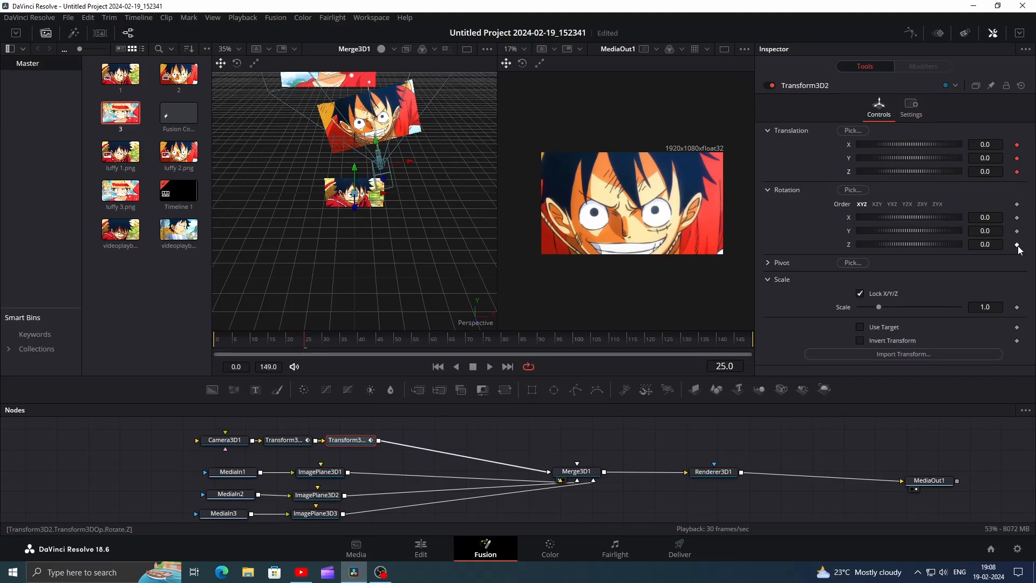
pyautogui.click(372, 338)
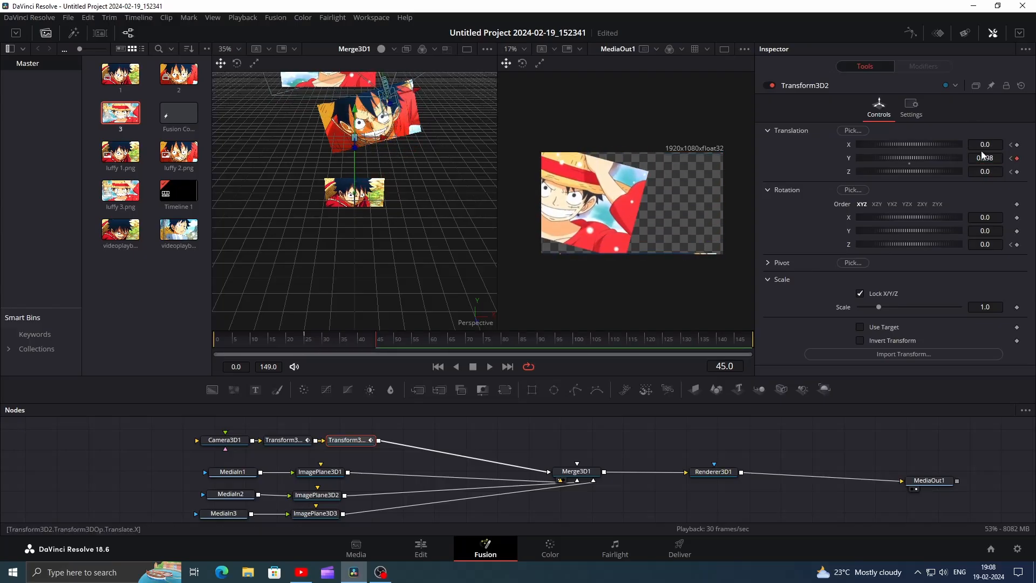
# - At frame 45 set Transform3D2 X -1.304, Y 0.998, Z -1.21, Rotation Z -15; render end 58
pyautogui.write('-1.21')
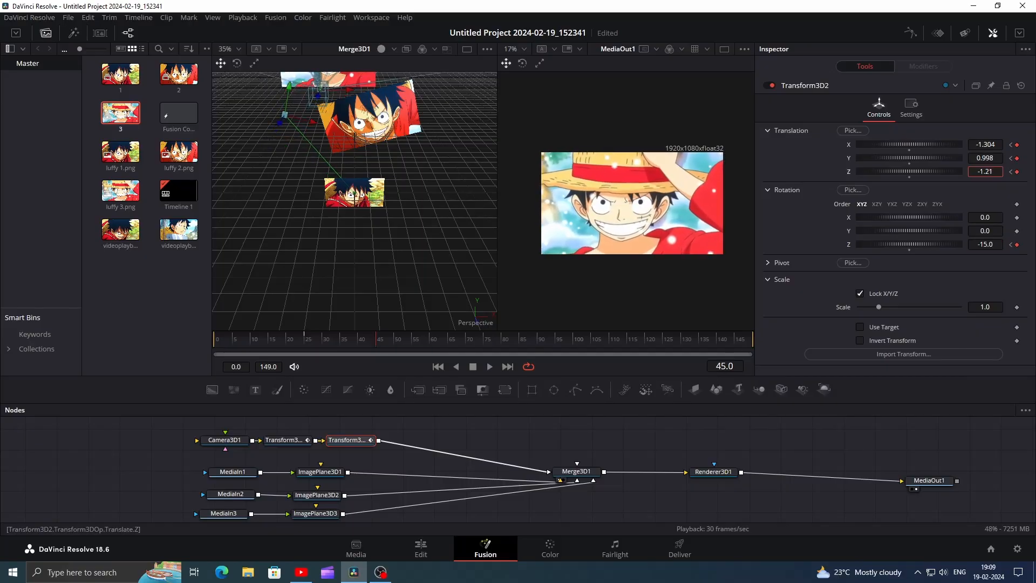
pyautogui.click(316, 496)
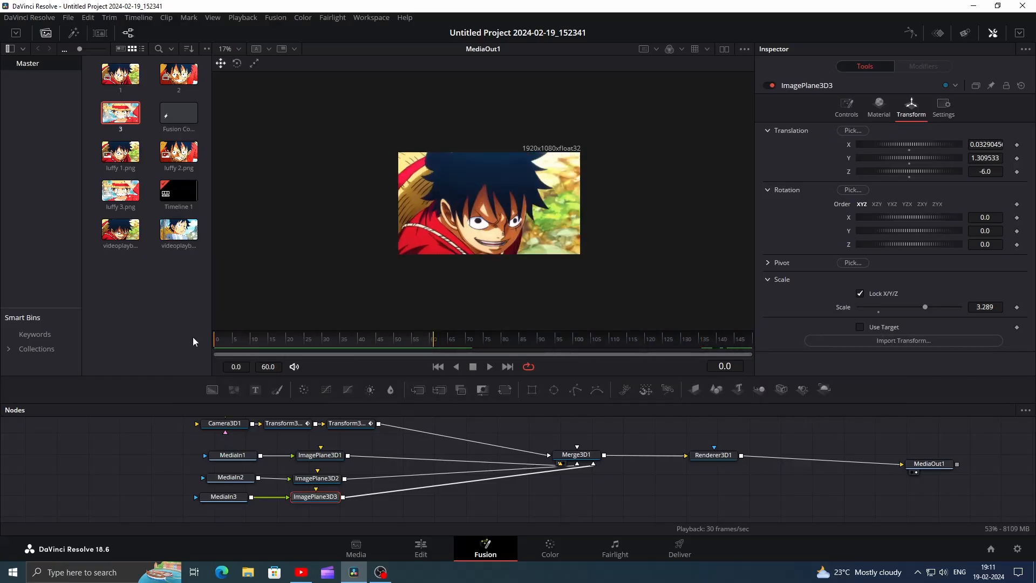
pyautogui.click(489, 366)
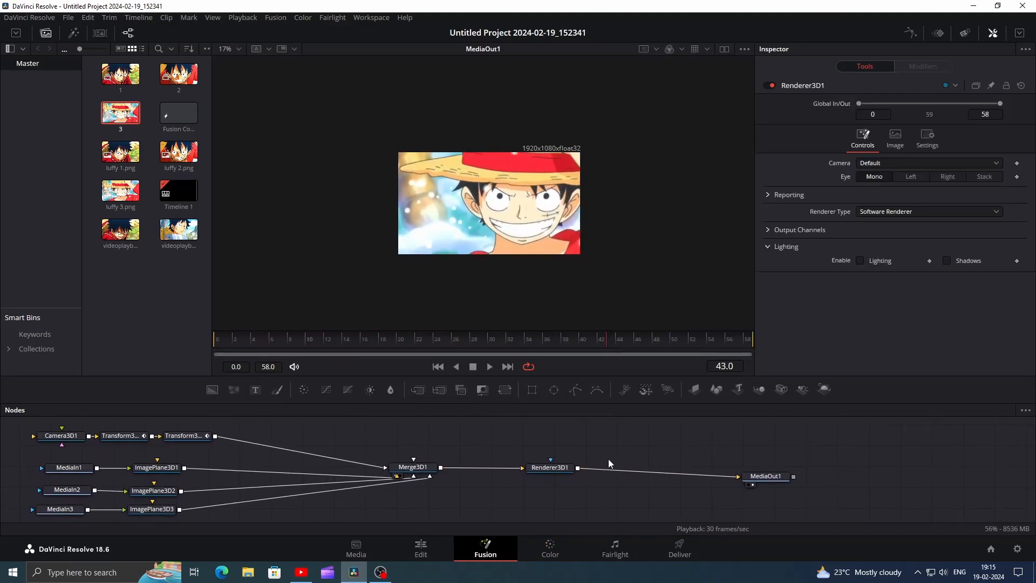
# - Enable Motion Blur on Renderer3D1 with quality 10
pyautogui.click(549, 467)
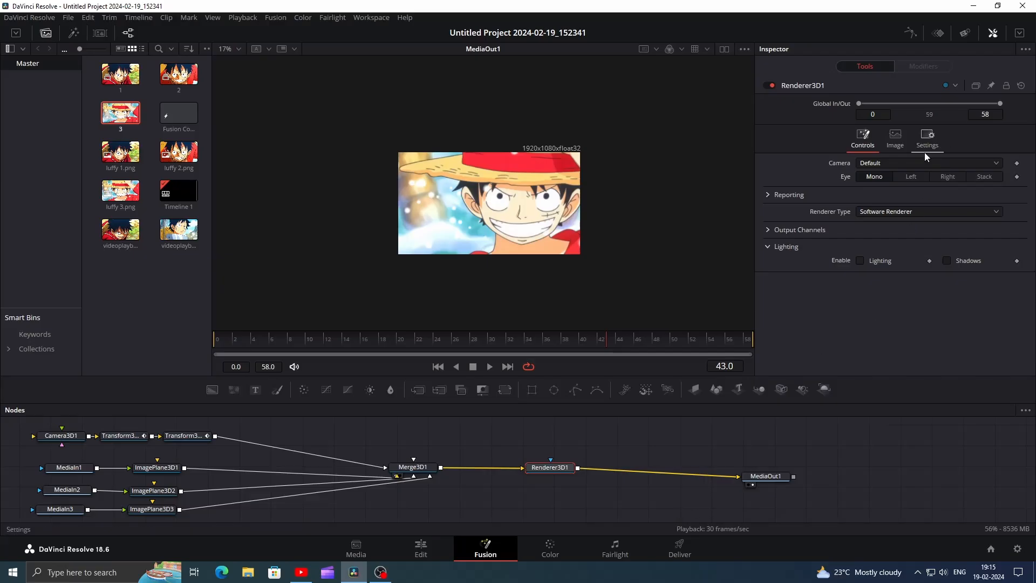
pyautogui.click(925, 136)
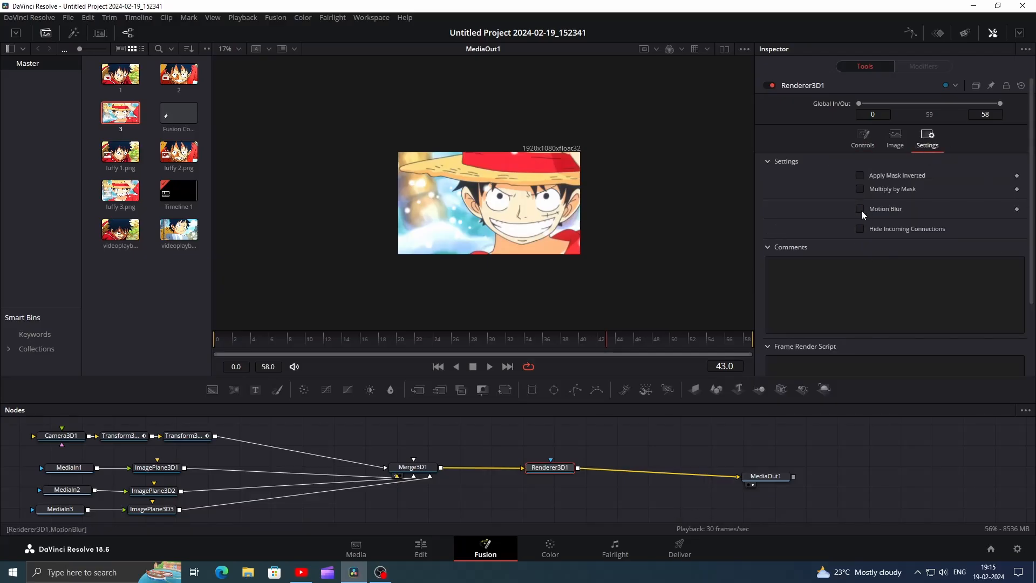
pyautogui.click(860, 208)
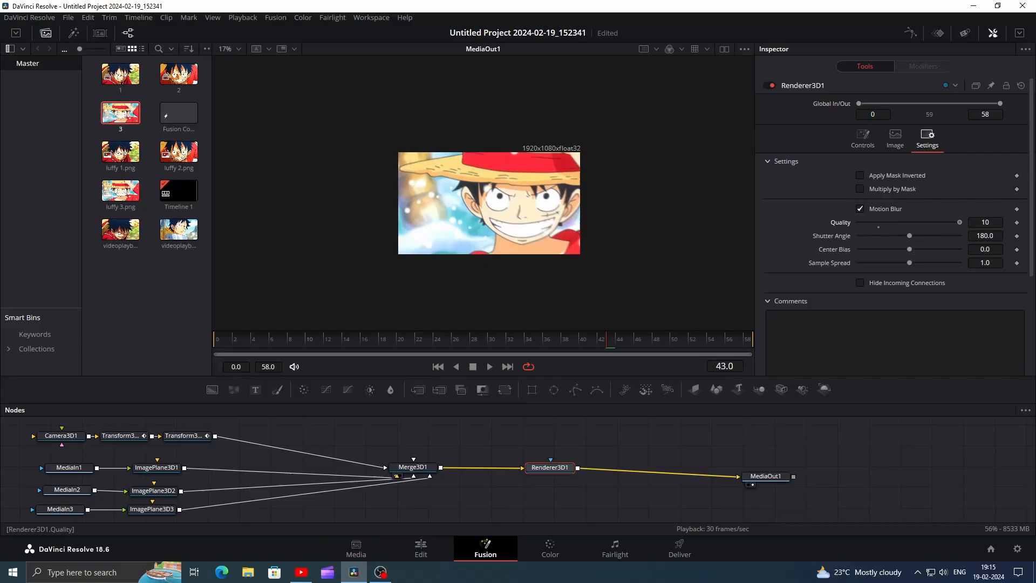